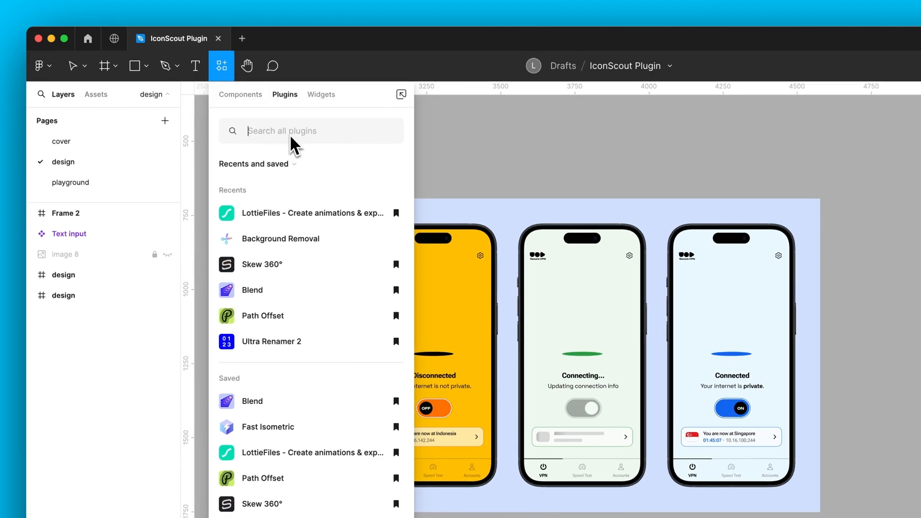
# Search plugins for 'iconscout' and run the IconScout plugin
pyautogui.write('iconscout')
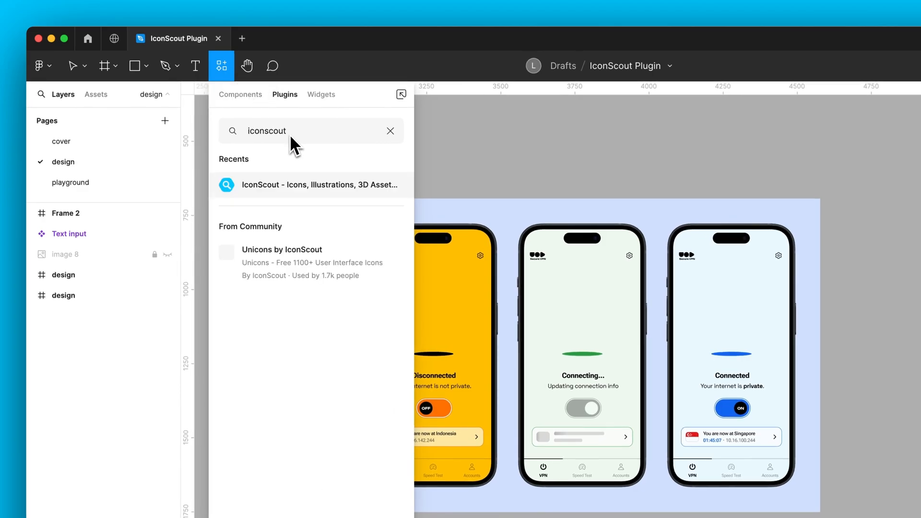
pyautogui.click(310, 185)
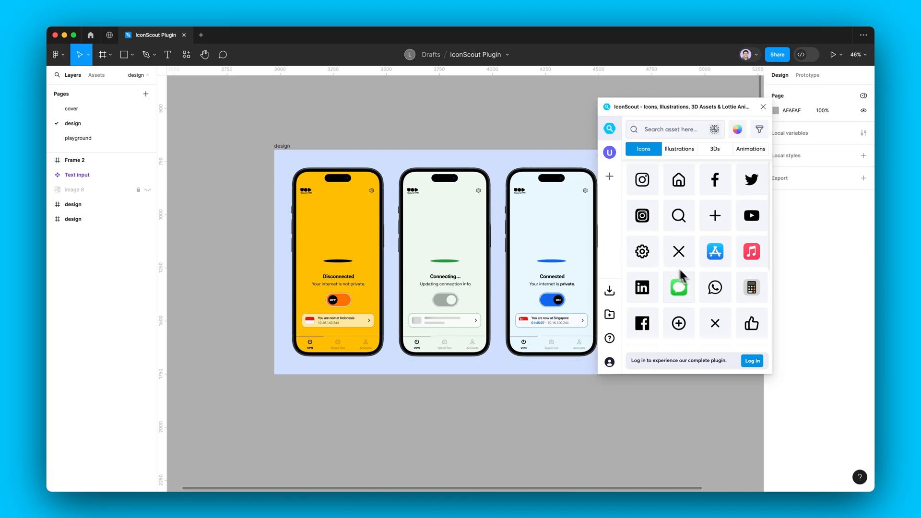
pyautogui.click(751, 361)
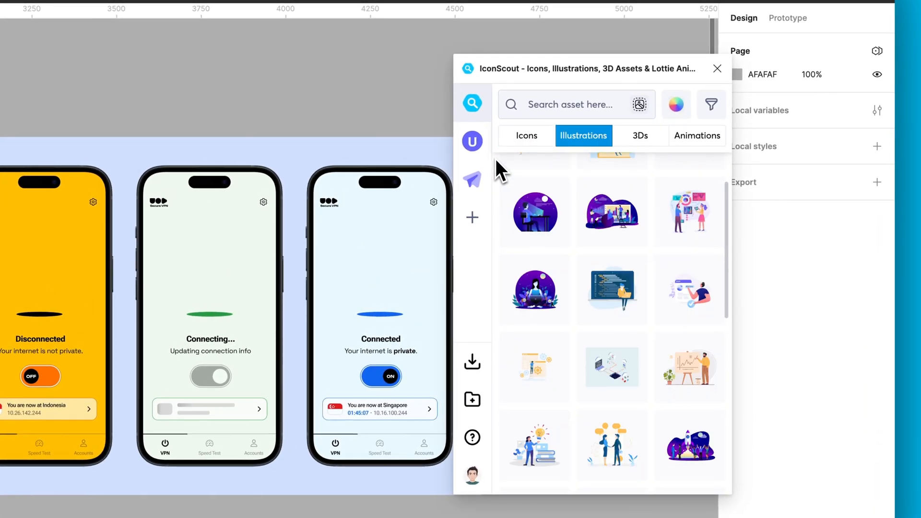
pyautogui.click(697, 135)
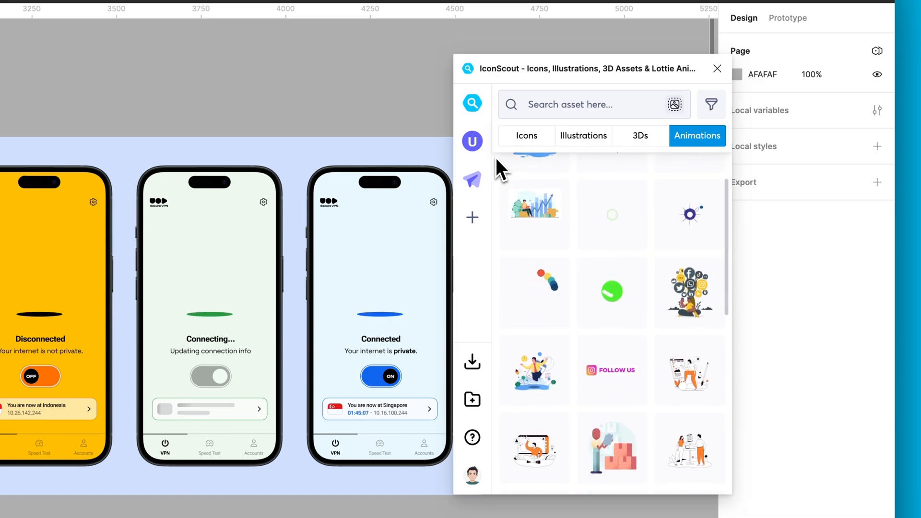
pyautogui.scroll(-3)
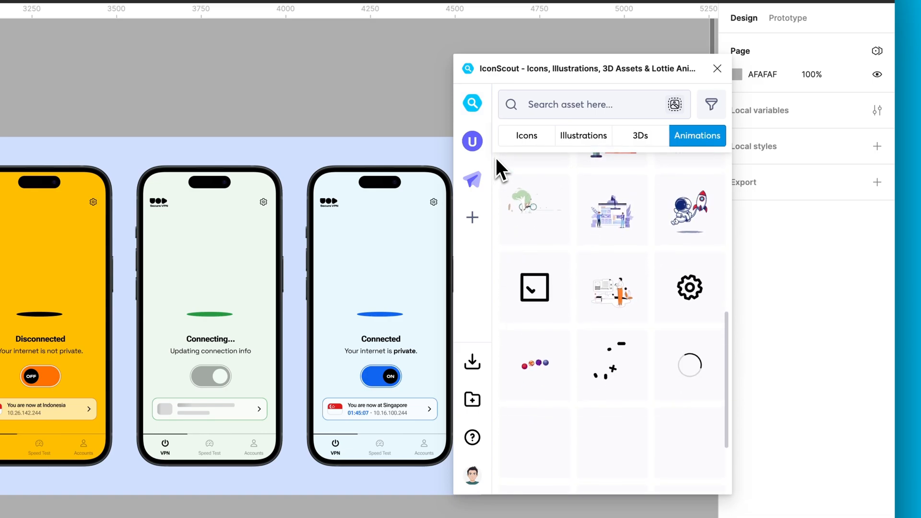
pyautogui.click(526, 136)
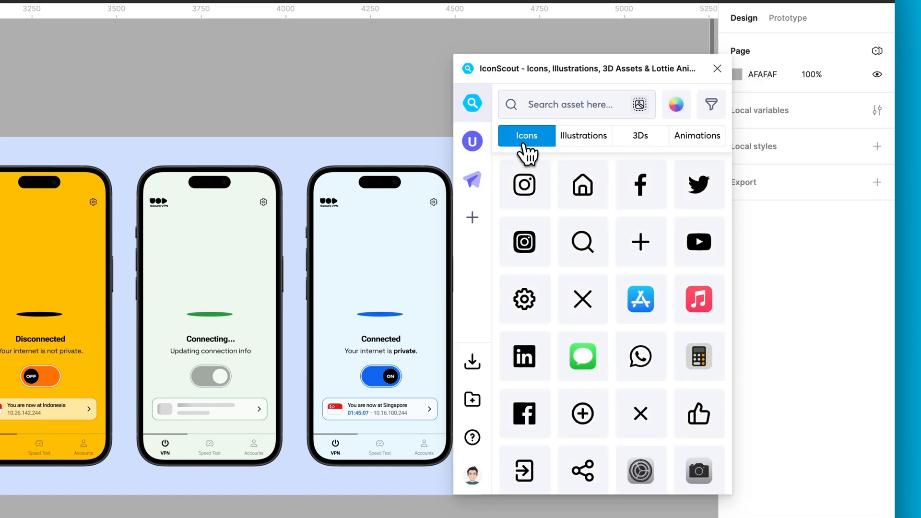
# Search IconScout for 'signal' icons
pyautogui.write('signal')
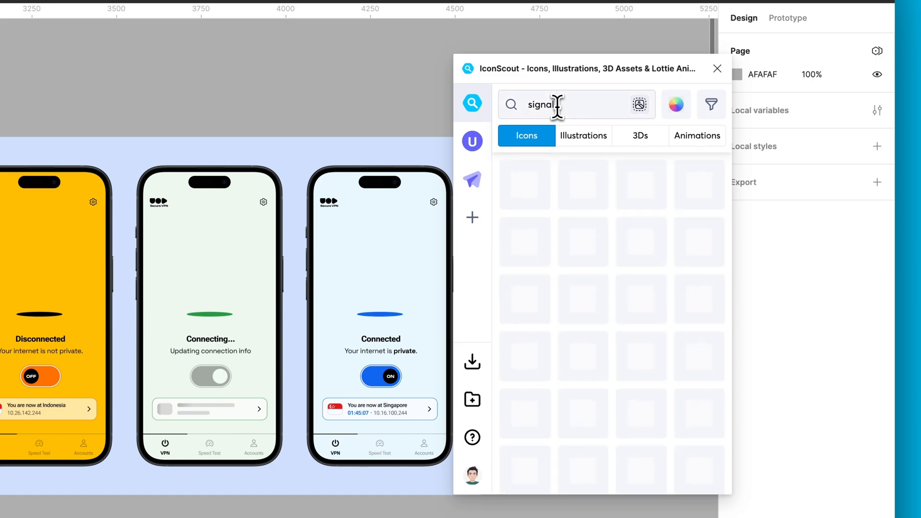
pyautogui.press('Enter')
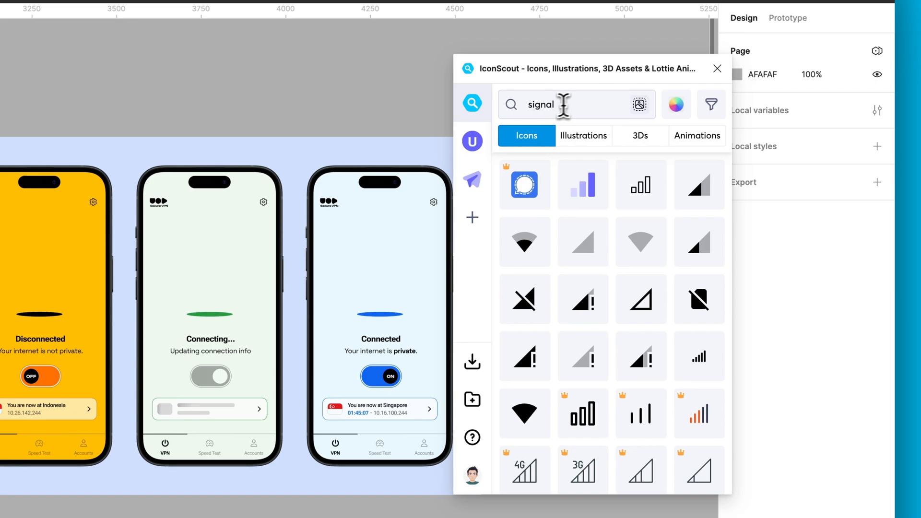
# Save a new green palette, apply it to the signal results, and open the wifi Signal icon
pyautogui.click(676, 104)
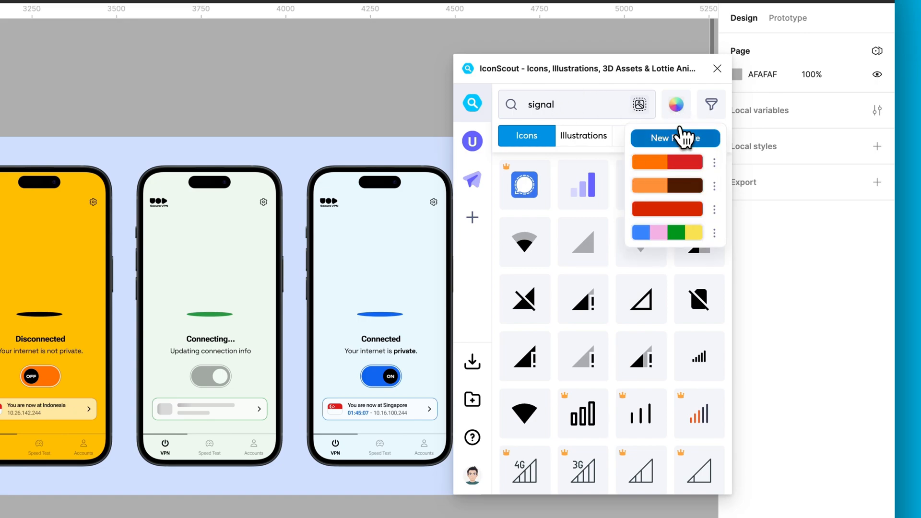
pyautogui.click(667, 138)
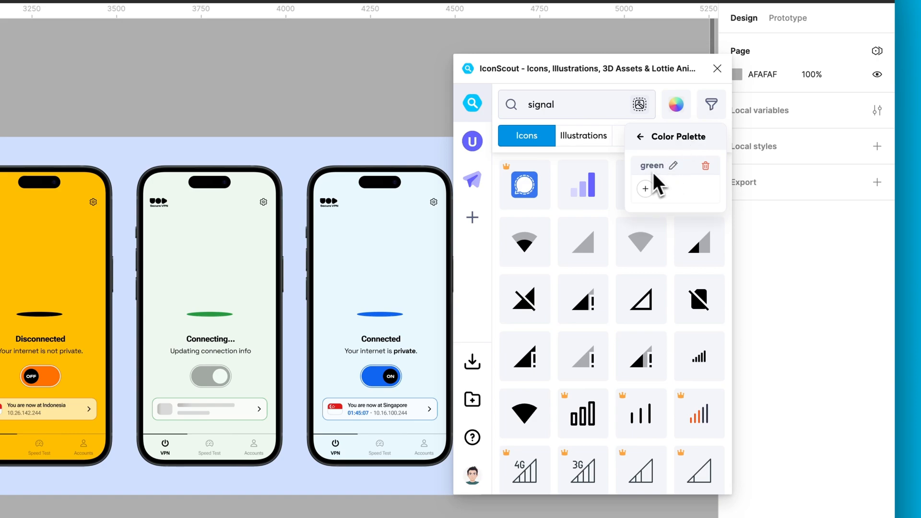
pyautogui.click(644, 189)
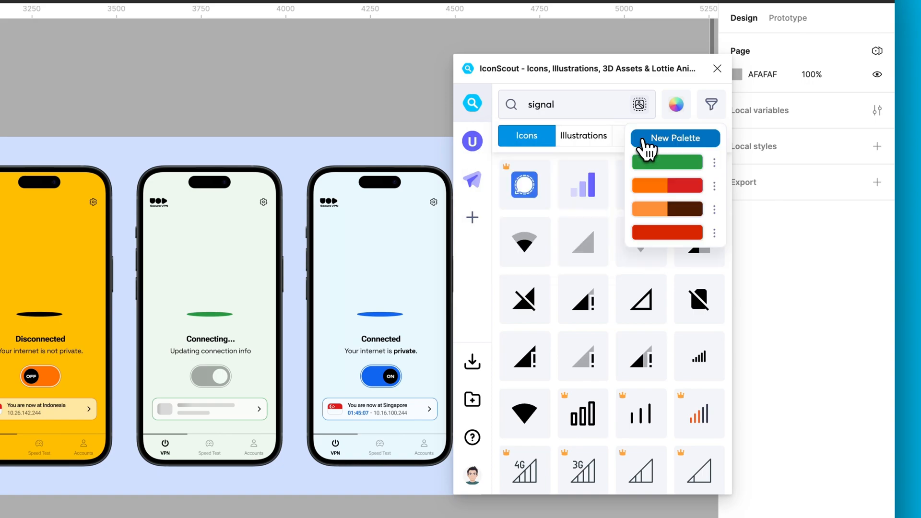
pyautogui.click(667, 162)
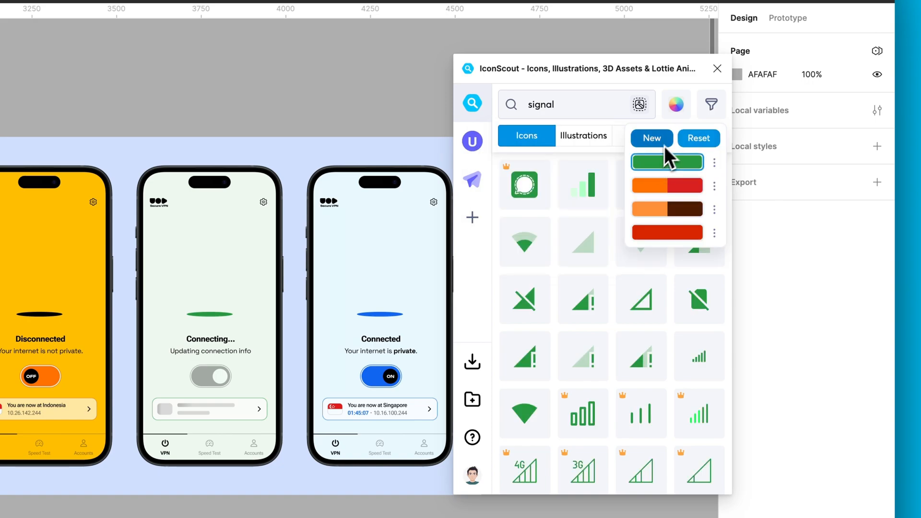
pyautogui.click(710, 104)
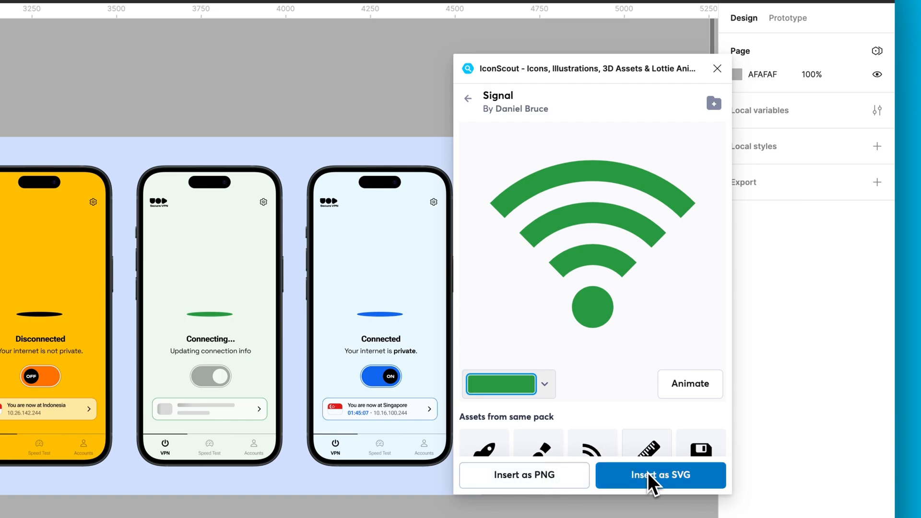
# Insert the green wifi icon as SVG into the Connecting screen
pyautogui.click(689, 383)
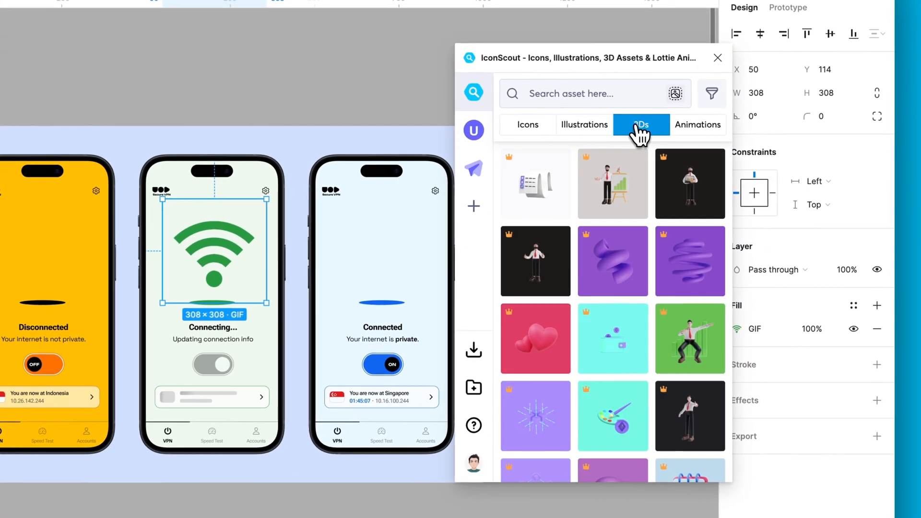
# Filter 3D signal models to 360° view and recolour the purple Wifi Signal model
pyautogui.click(587, 93)
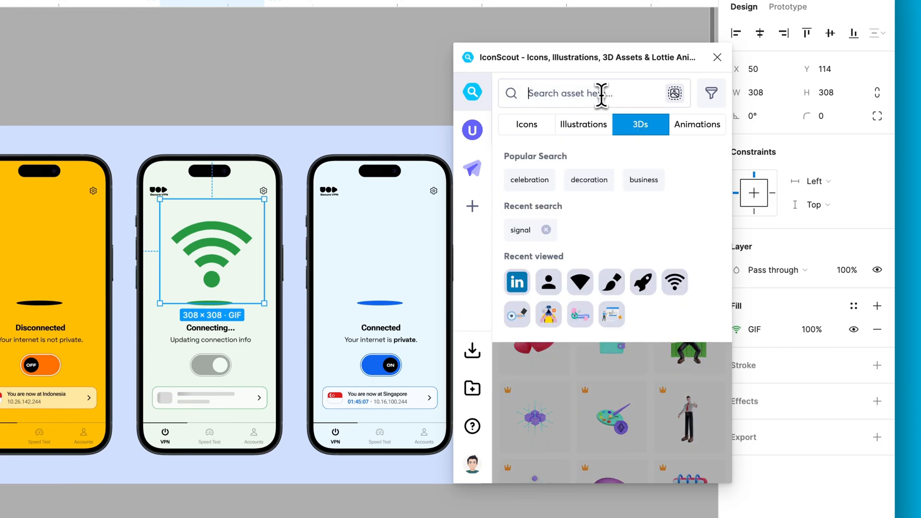
pyautogui.click(520, 230)
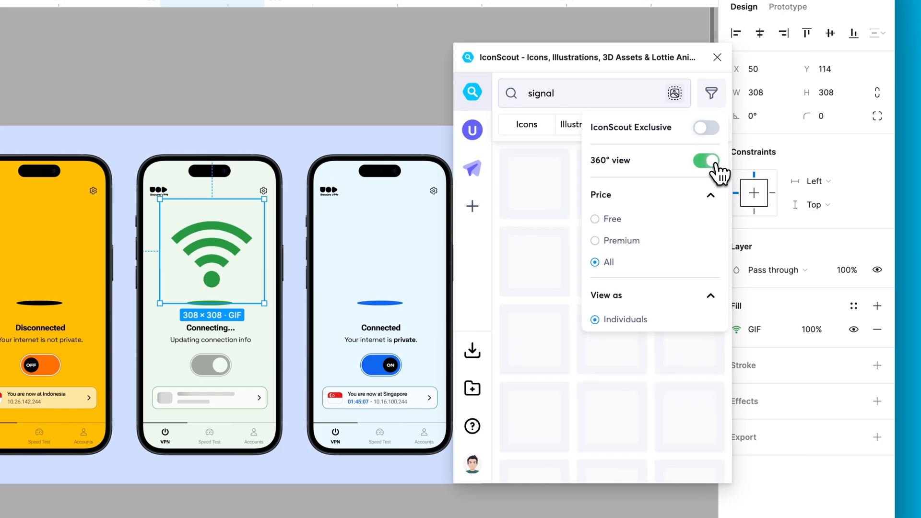
pyautogui.click(640, 124)
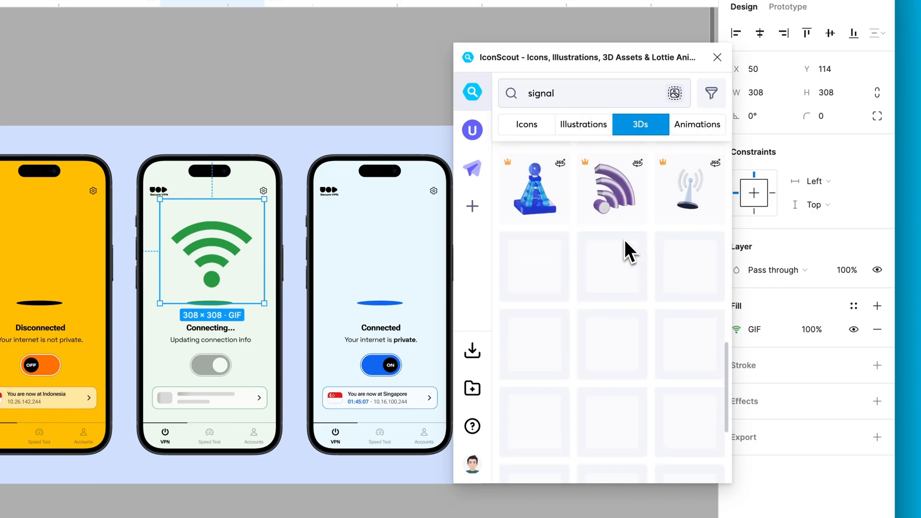
pyautogui.click(612, 189)
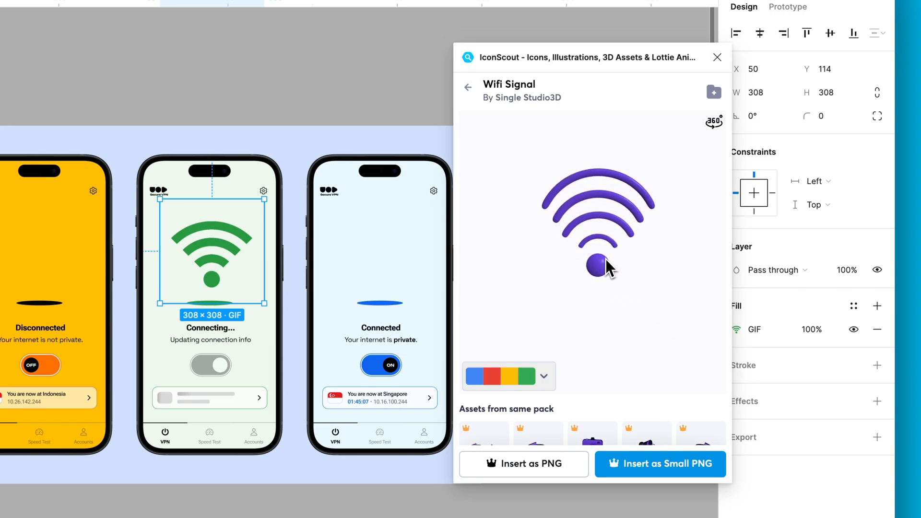
pyautogui.click(544, 376)
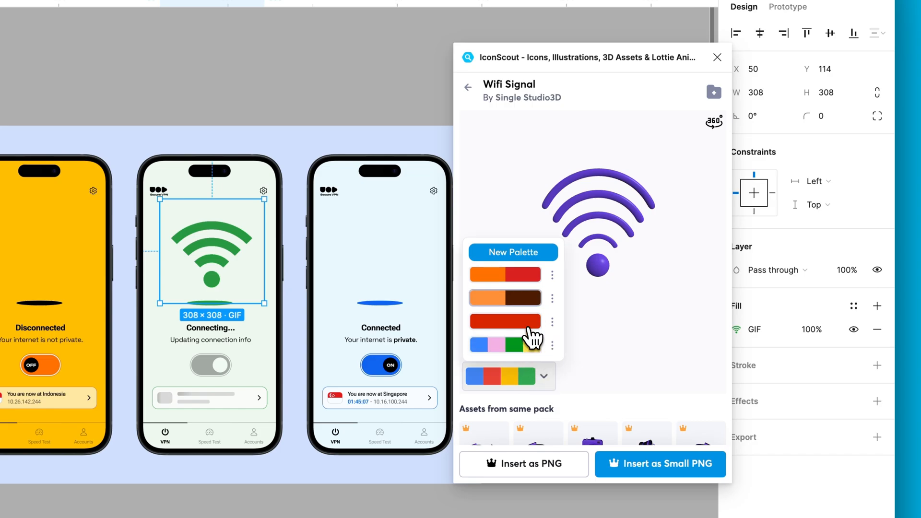
pyautogui.click(505, 328)
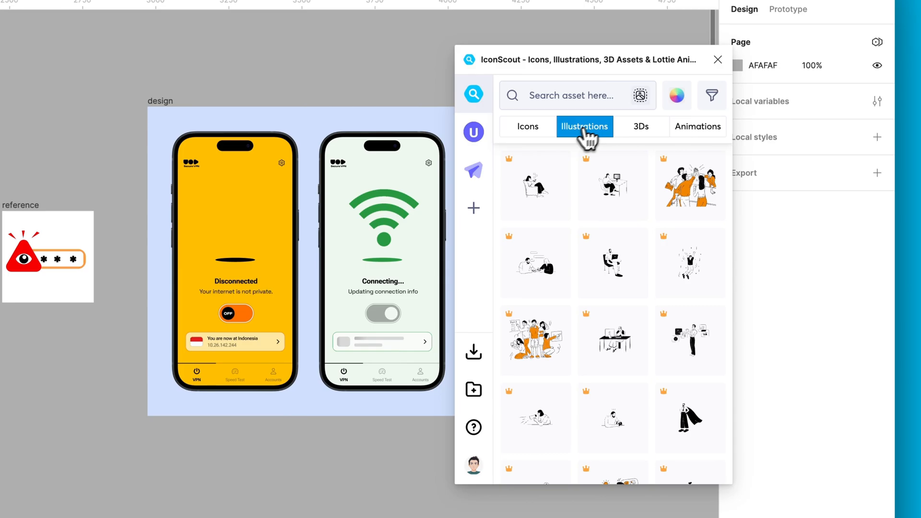
# Reverse-image-search illustrations from the red eye reference and open the eye-magnifier illustration
pyautogui.click(640, 95)
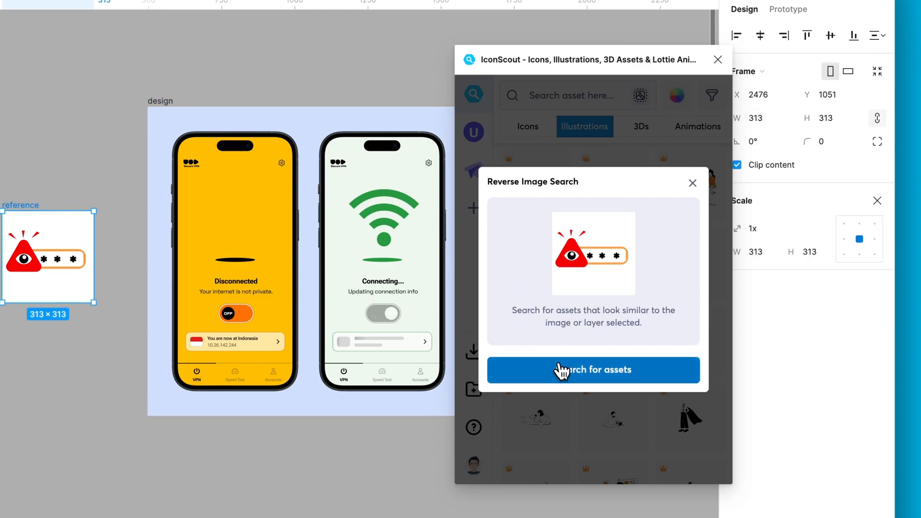
pyautogui.click(593, 370)
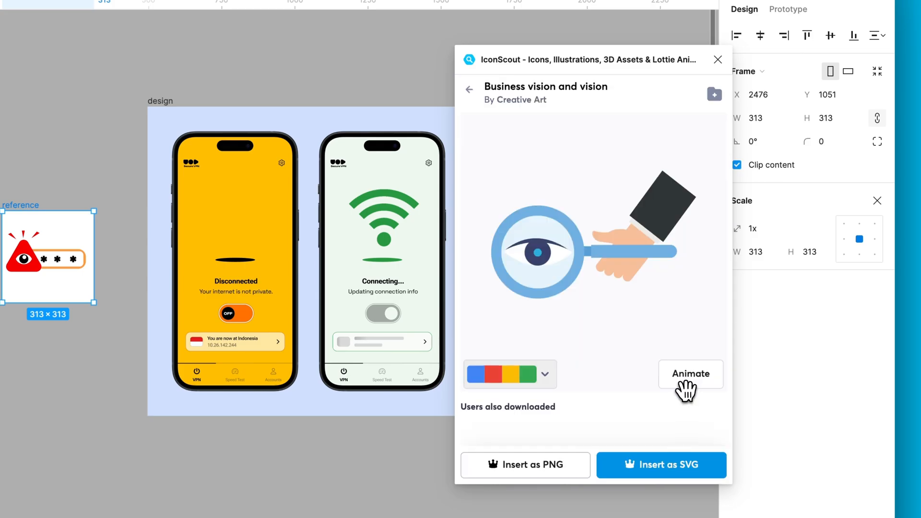
pyautogui.click(502, 374)
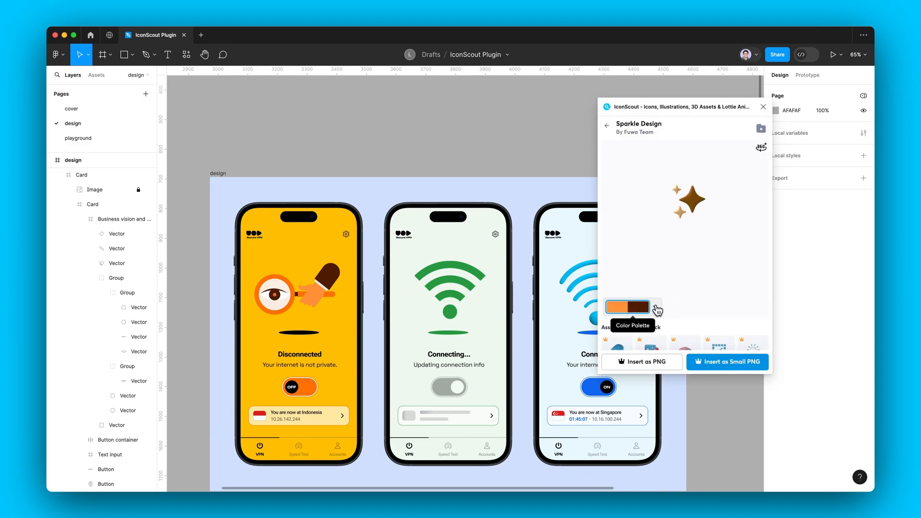
# Choose the blue palette for the Sparkle Design asset
pyautogui.click(655, 307)
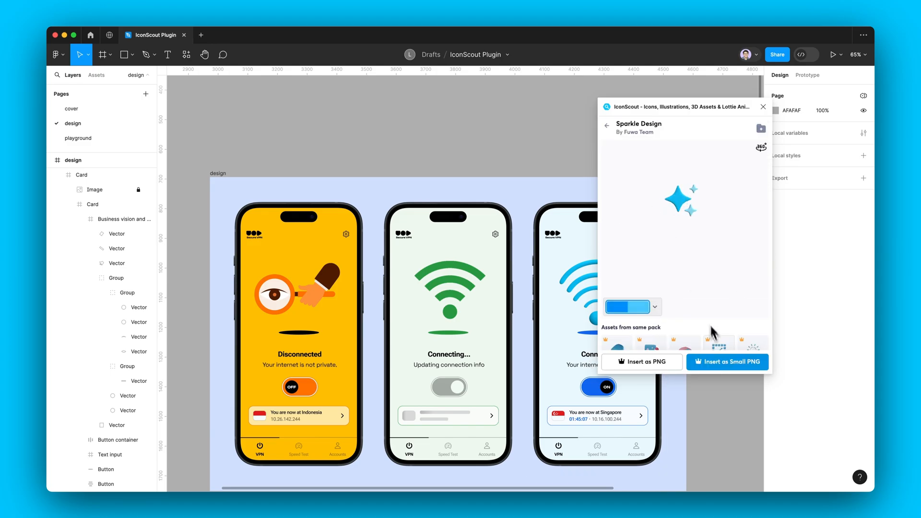